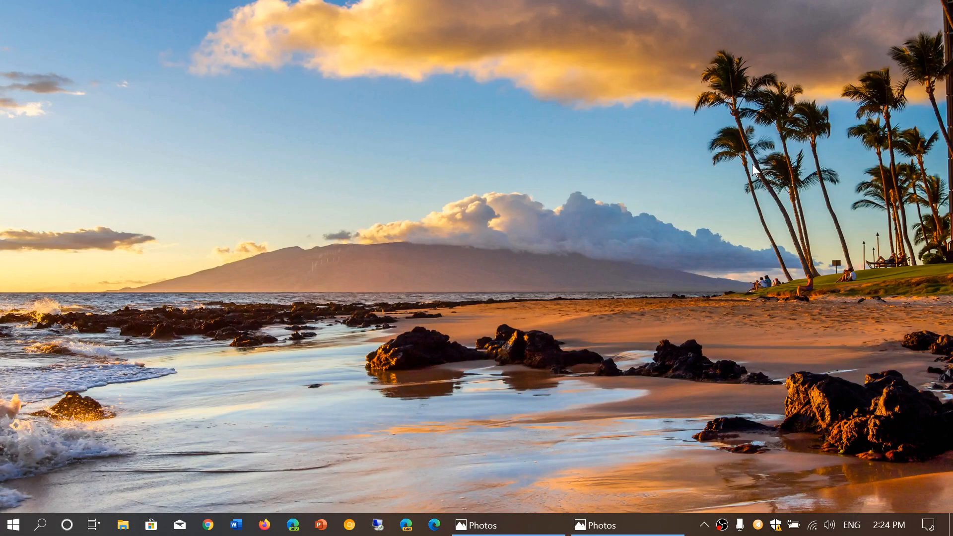
{"action": "mouse_move", "coordinate": [483, 435]}
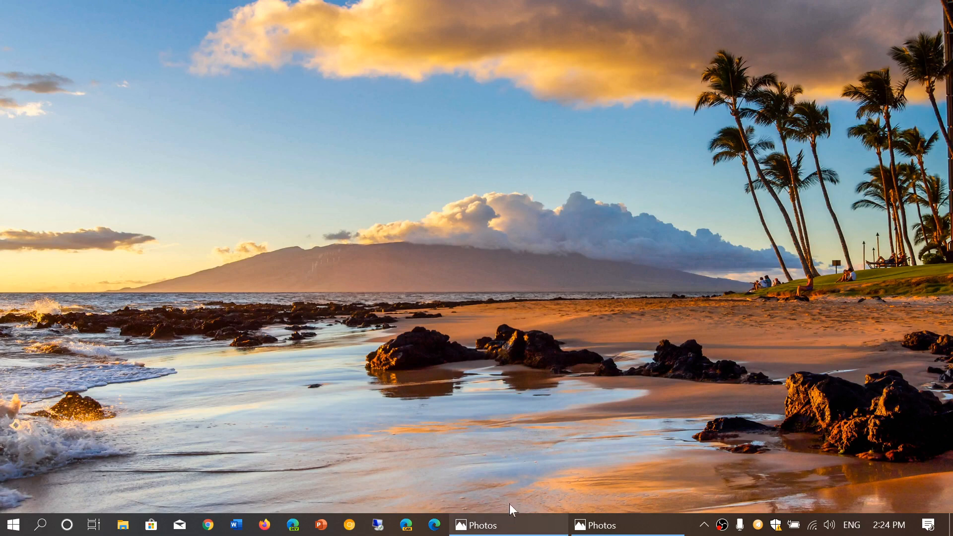
Step: Restore the SDRplay RSPdx receiver photo window from the taskbar
{"action": "left_click", "coordinate": [480, 525]}
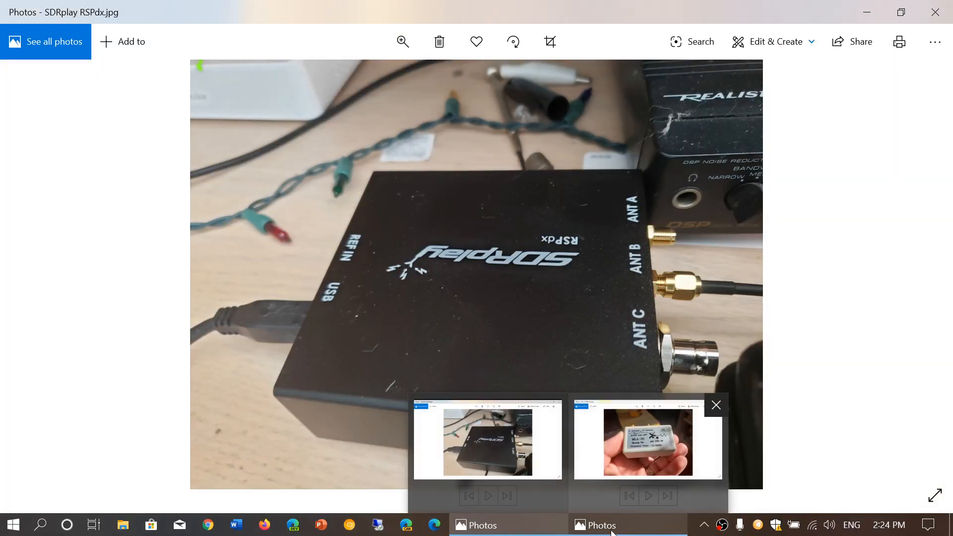
{"action": "mouse_move", "coordinate": [636, 491]}
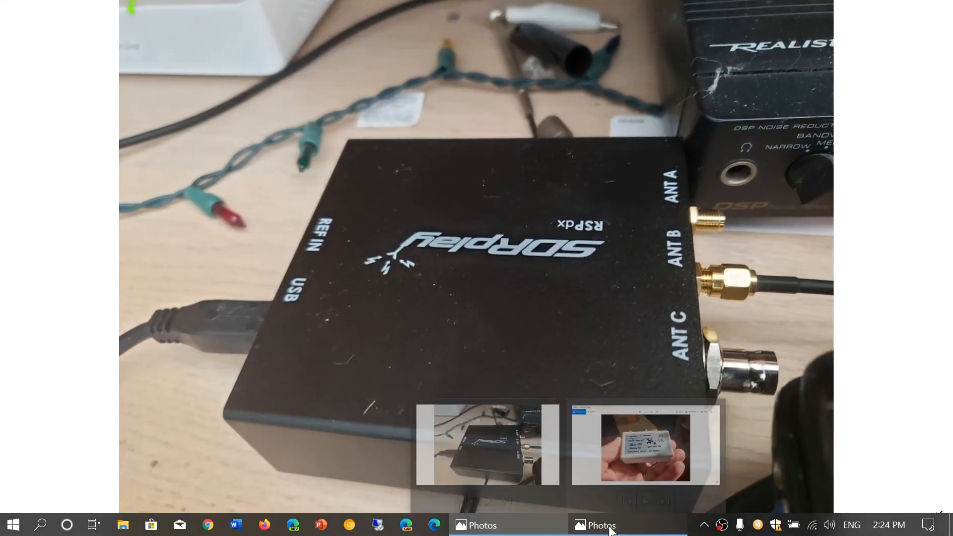
Step: Switch to the MLA-30 bias tee photo and show it full screen
{"action": "left_click", "coordinate": [645, 448]}
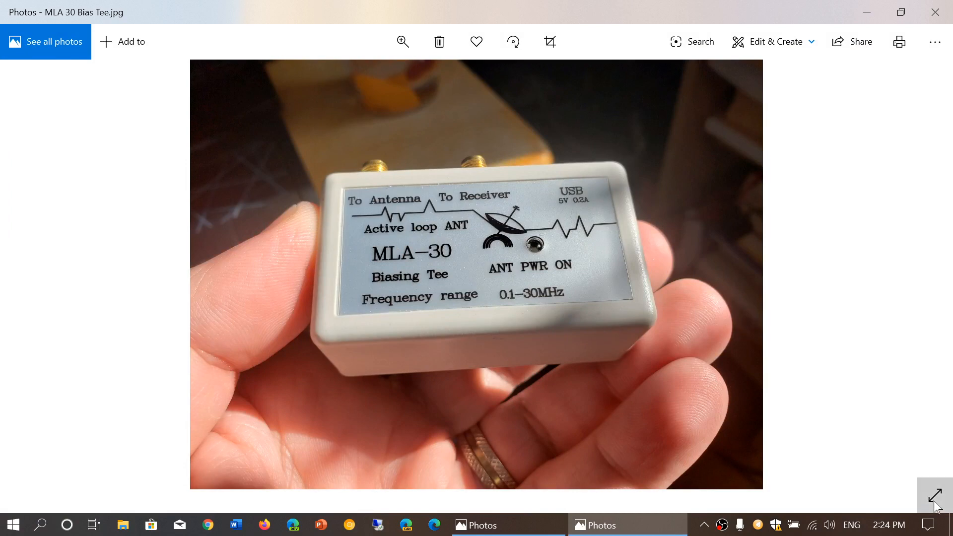
{"action": "left_click", "coordinate": [934, 495]}
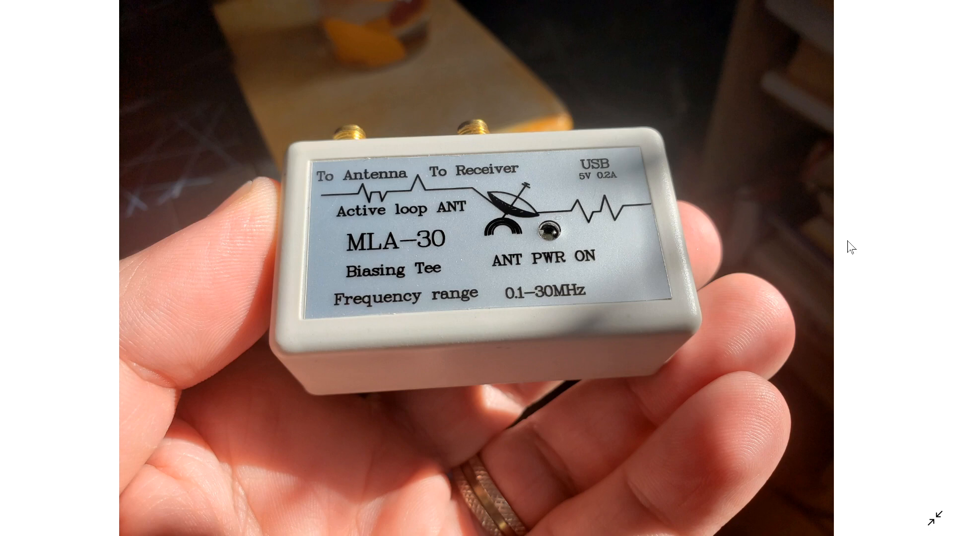